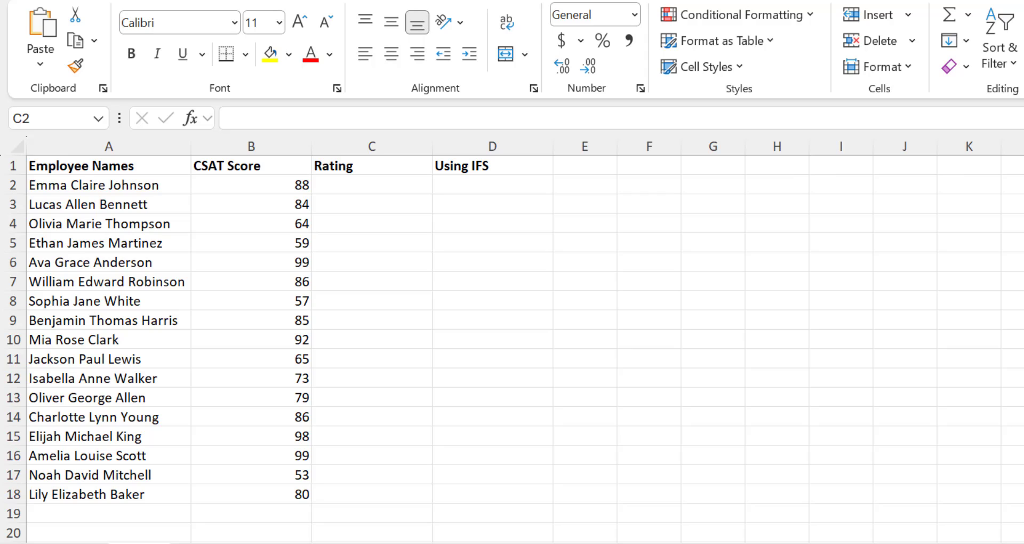
Step: Enter a nested IF in C2 rating B2 at thresholds 95, 90, 85, 80, giving Average
{"action": "left_click", "coordinate": [372, 184]}
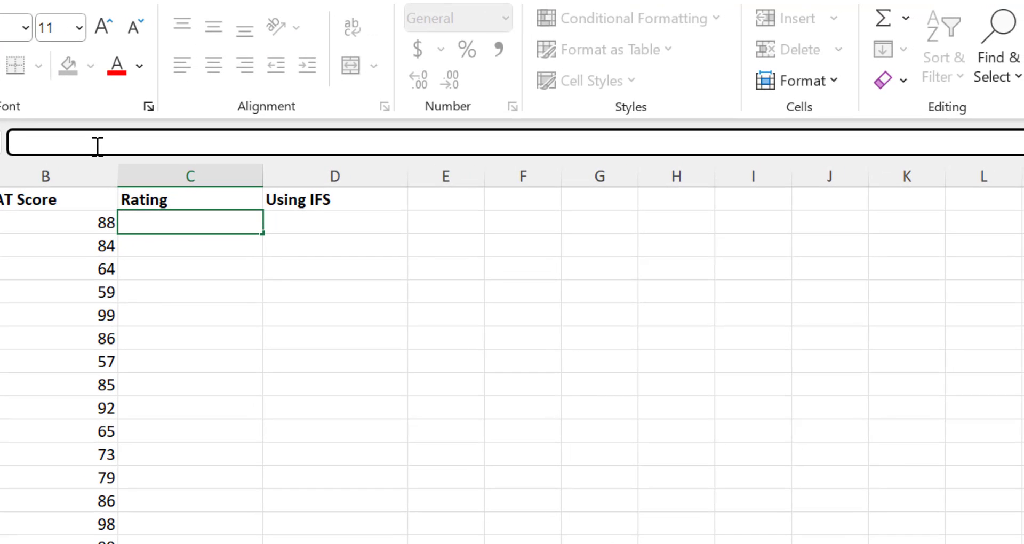
{"action": "type", "text": "=IF(B2>=95, \"Excellent\", IF(B2>=90, \"Good\", IF(B2>=85, \"Average\", IF(B2>=80, \"Below Average\", \"Poor\"))))"}
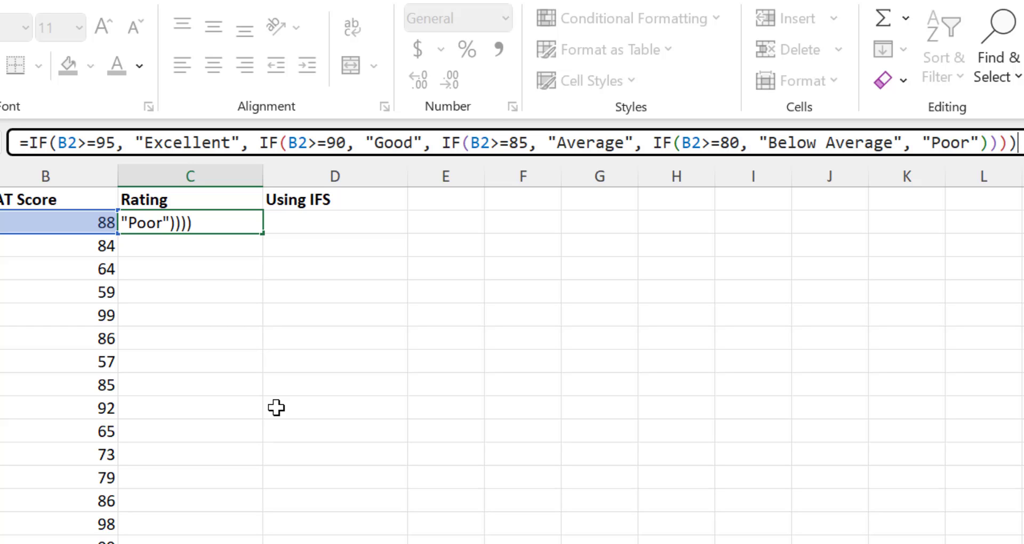
{"action": "key", "text": "Return"}
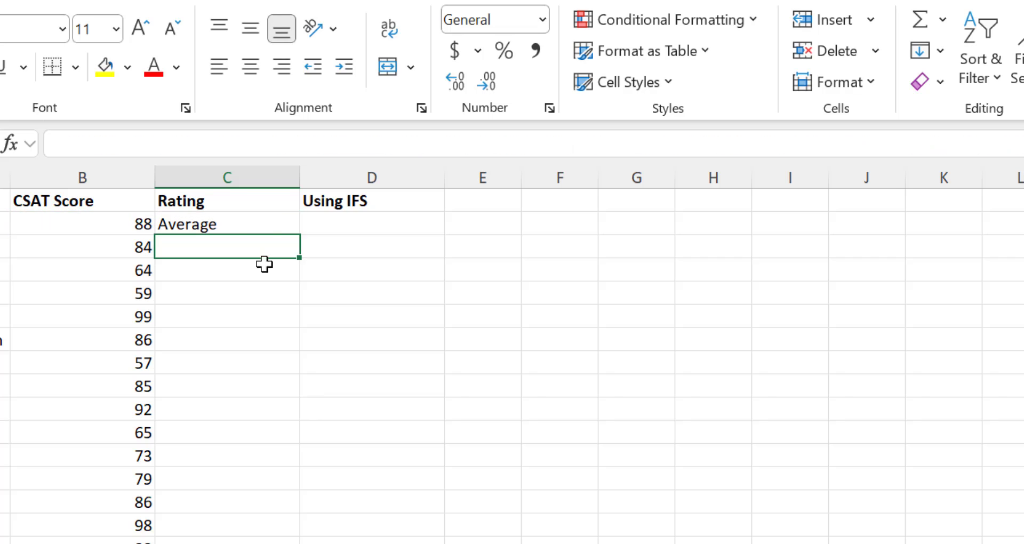
Step: Fill the C2 nested IF rating down column C for all employees
{"action": "left_click", "coordinate": [227, 224]}
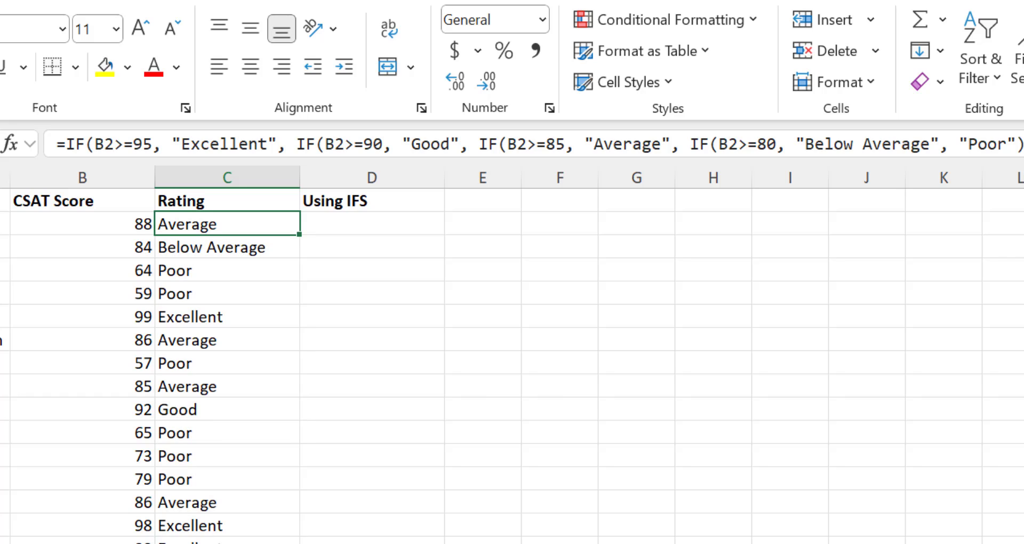
{"action": "mouse_move", "coordinate": [355, 226]}
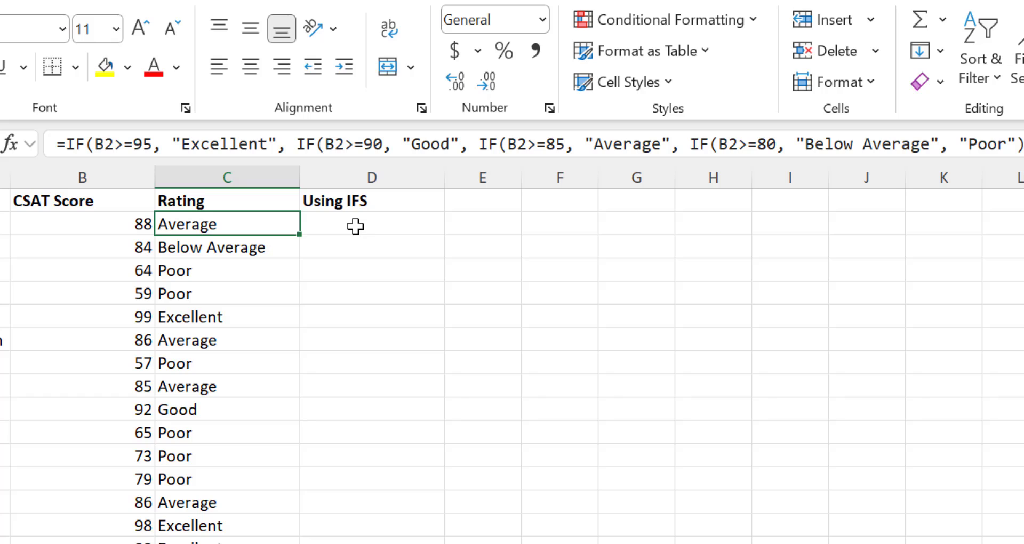
Step: Begin an =IFS( formula in cell D2
{"action": "left_click", "coordinate": [371, 224]}
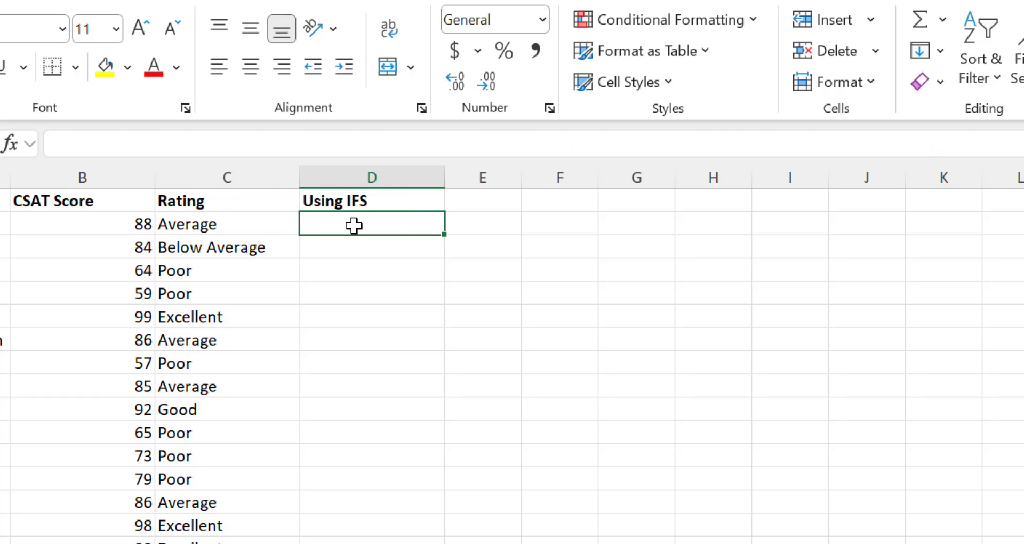
{"action": "type", "text": "="}
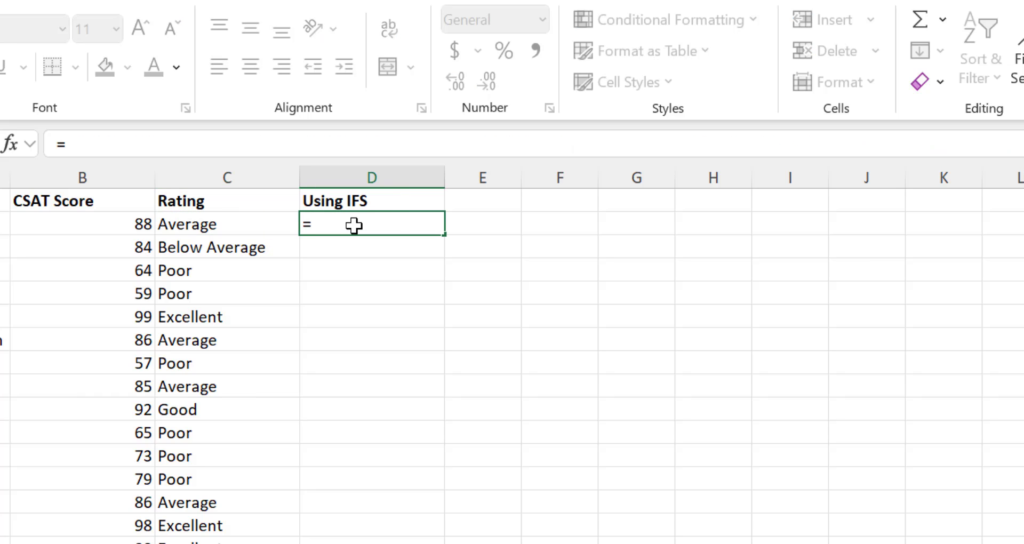
{"action": "type", "text": "IFS("}
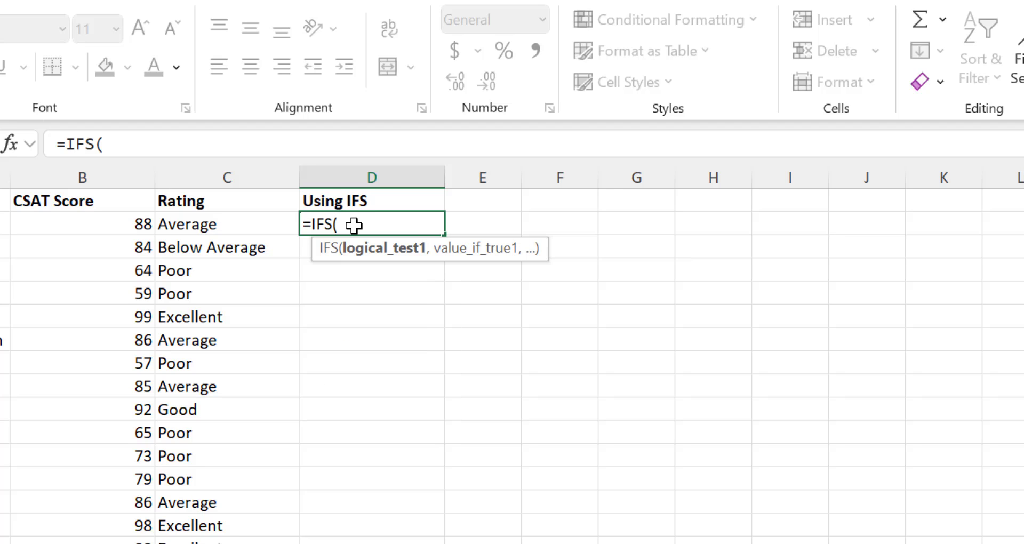
{"action": "mouse_move", "coordinate": [351, 317]}
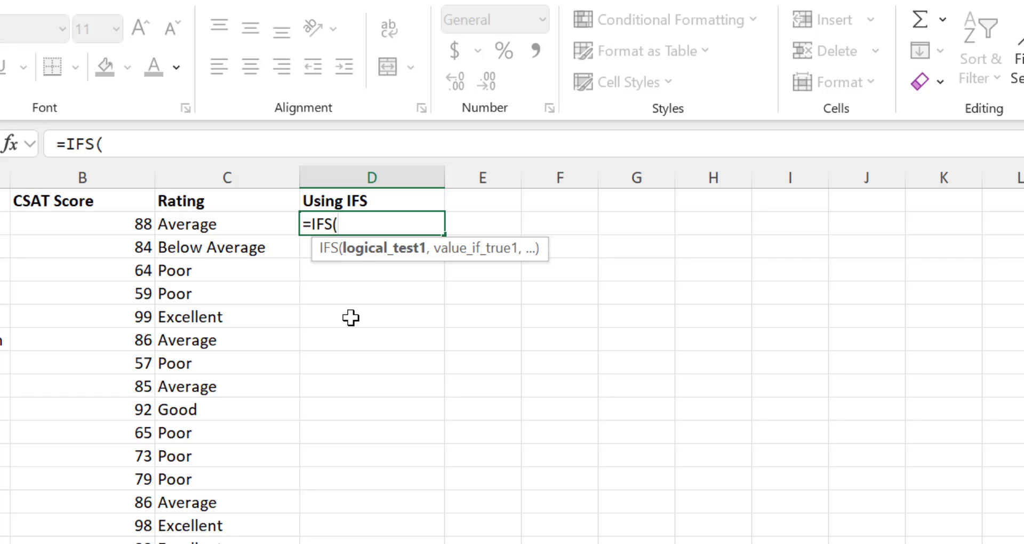
{"action": "mouse_move", "coordinate": [375, 309]}
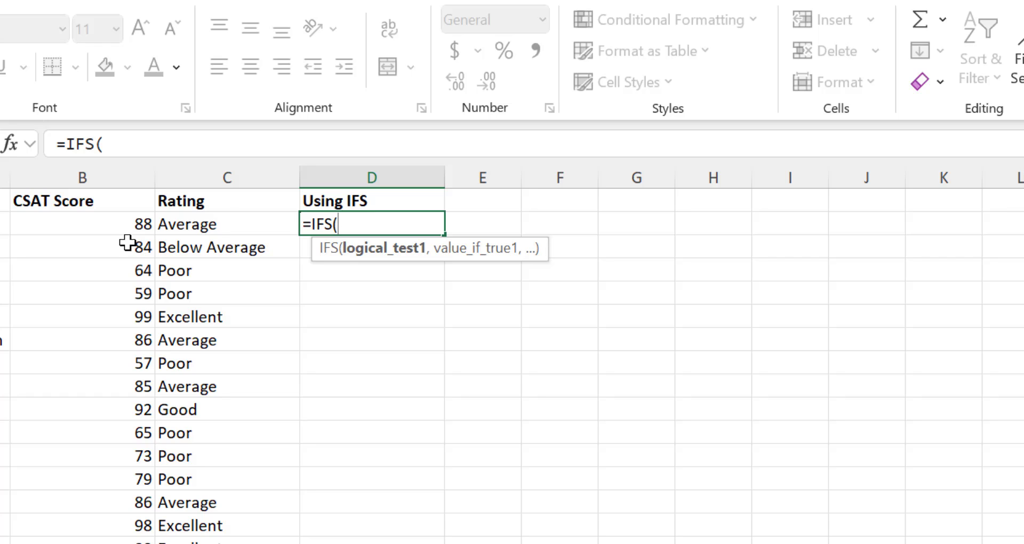
{"action": "mouse_move", "coordinate": [256, 268]}
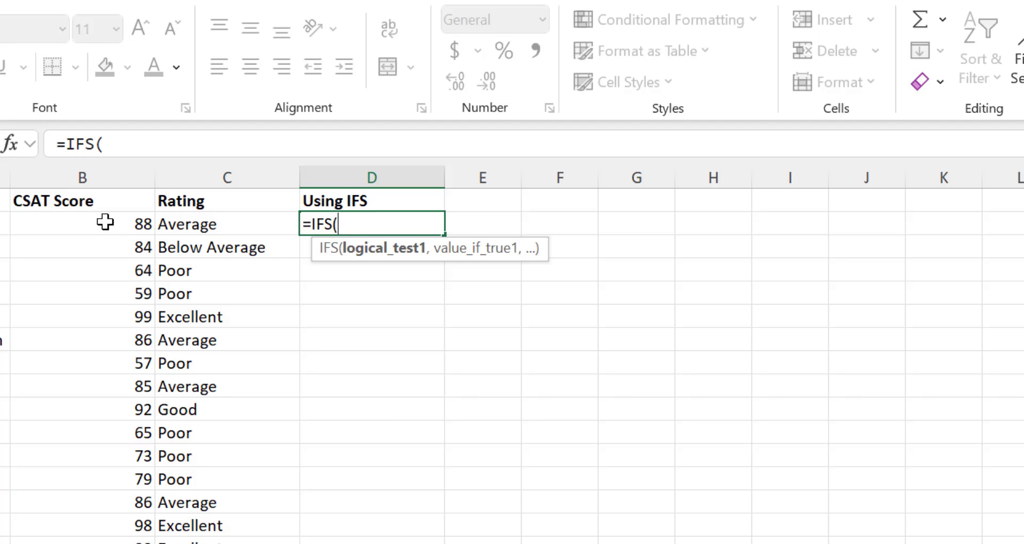
Step: Add the IFS conditions B2>=95 "Excellent" and B2>=90 "Good" in D2
{"action": "left_click", "coordinate": [81, 224]}
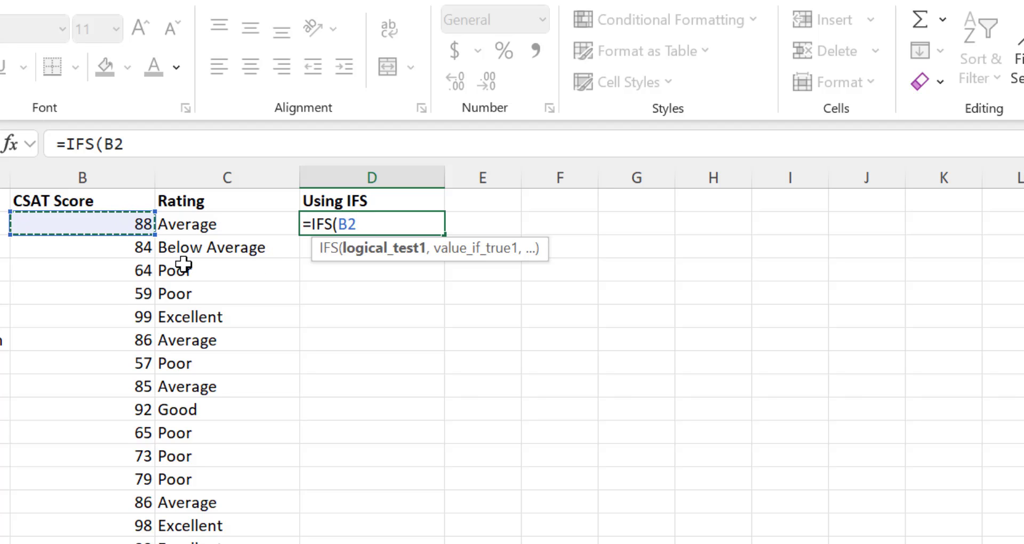
{"action": "type", "text": ">="}
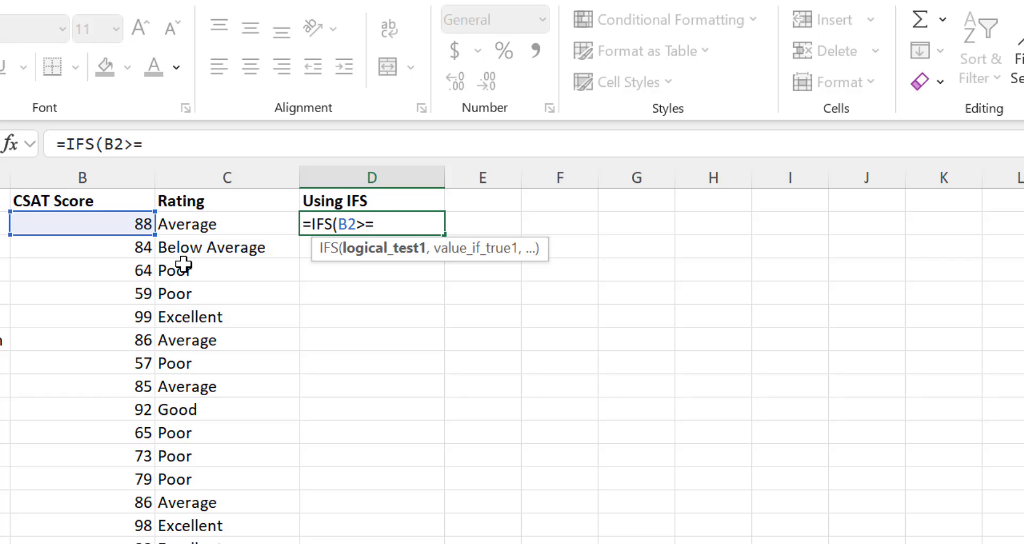
{"action": "type", "text": "95,"}
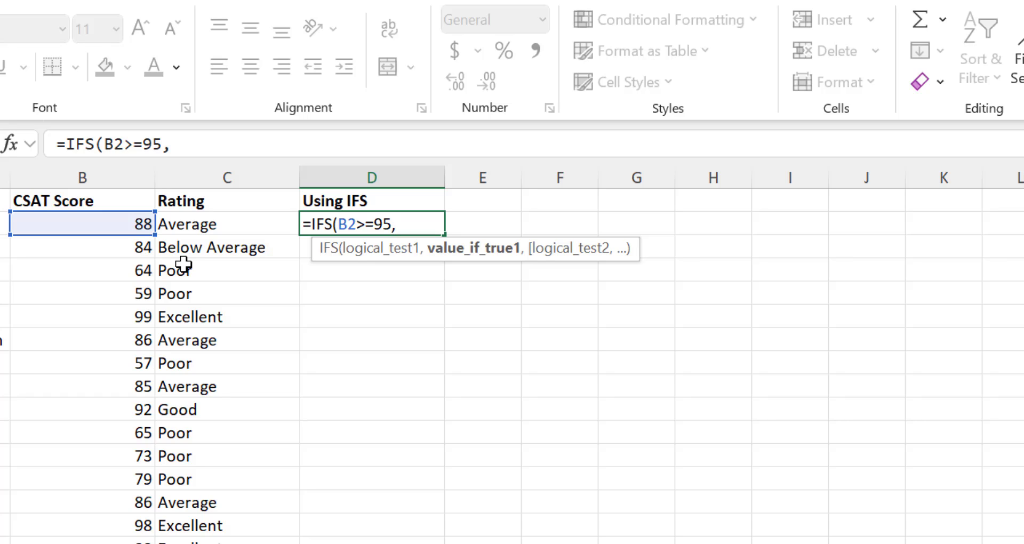
{"action": "type", "text": "\"E"}
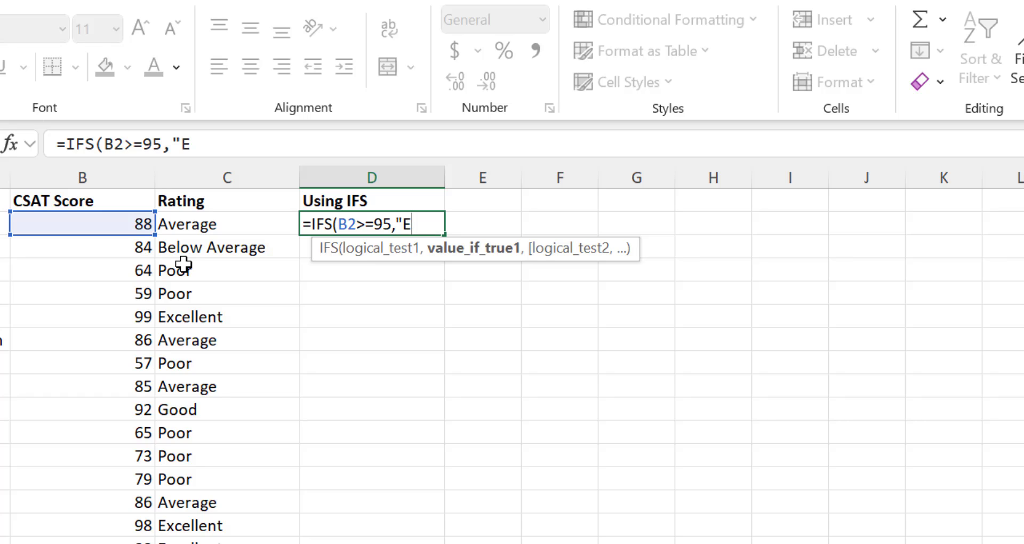
{"action": "type", "text": "xcellent\","}
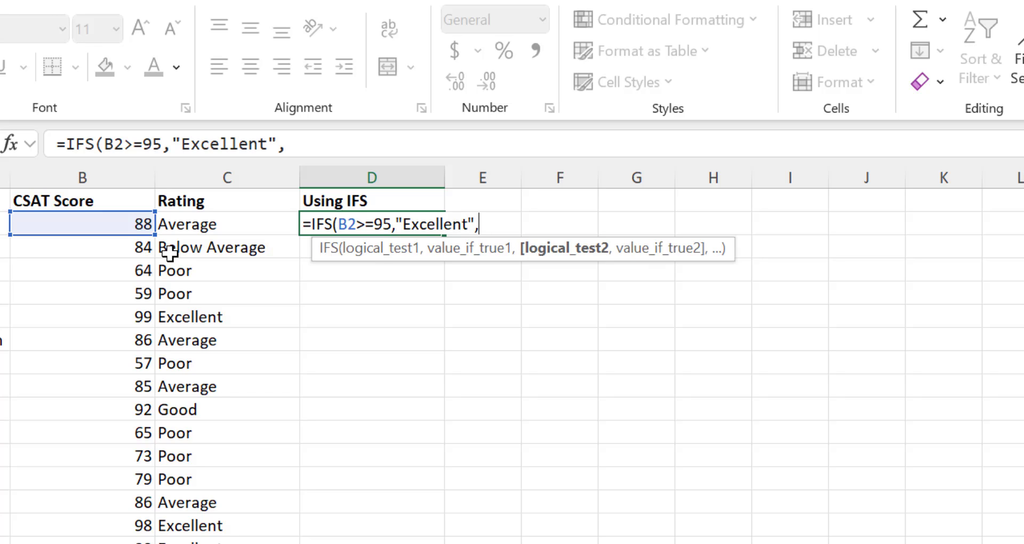
{"action": "mouse_move", "coordinate": [121, 222]}
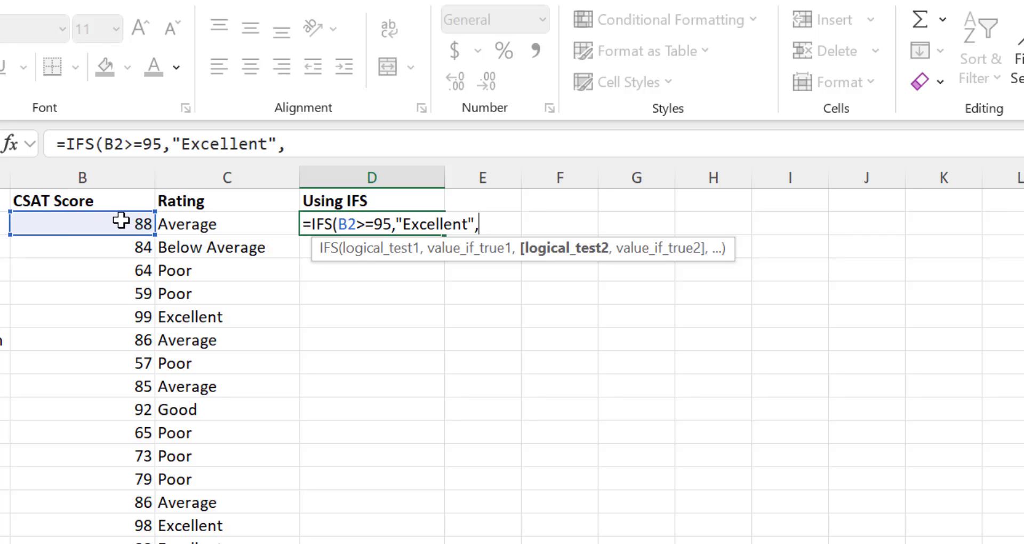
{"action": "type", "text": "B2>=90,"}
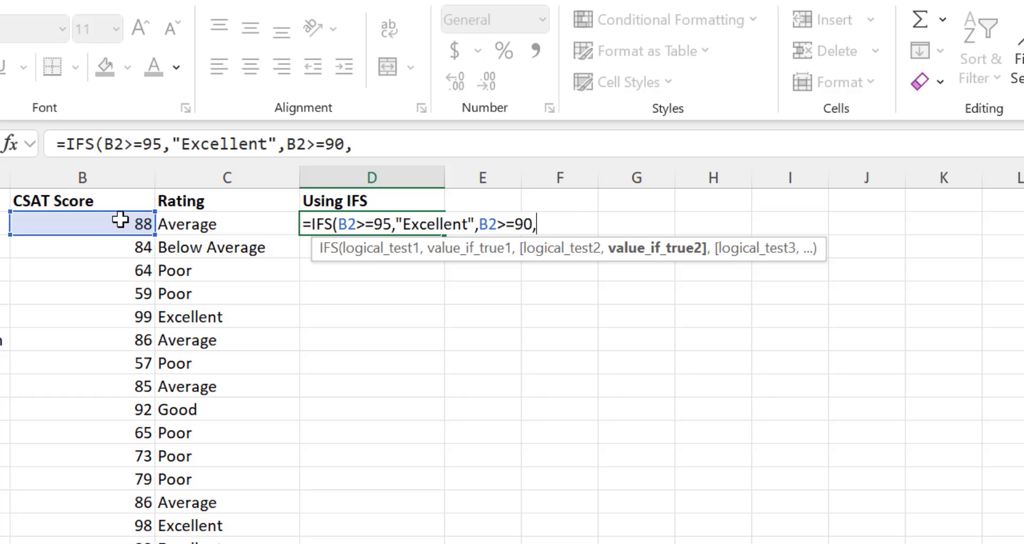
{"action": "type", "text": "\"G"}
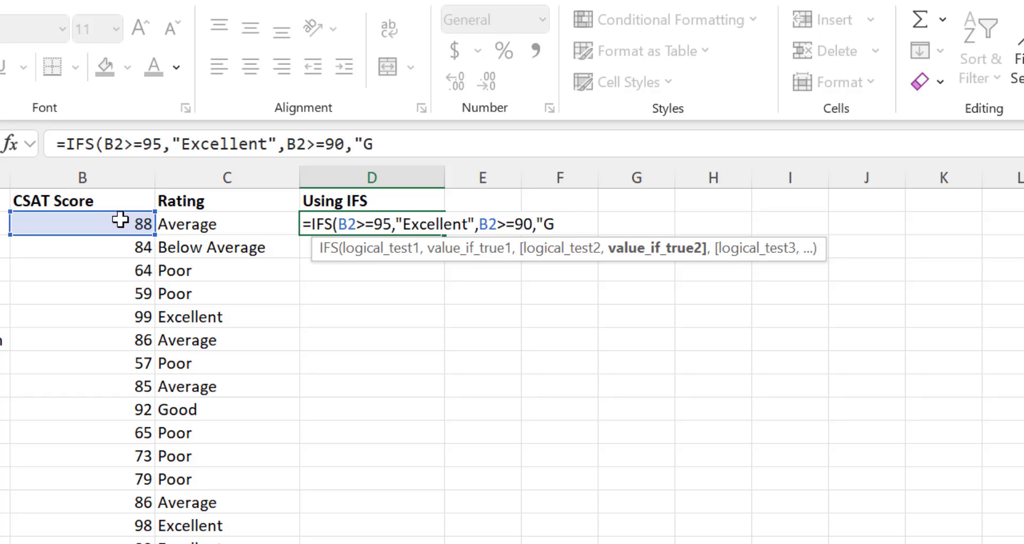
{"action": "type", "text": "ood\","}
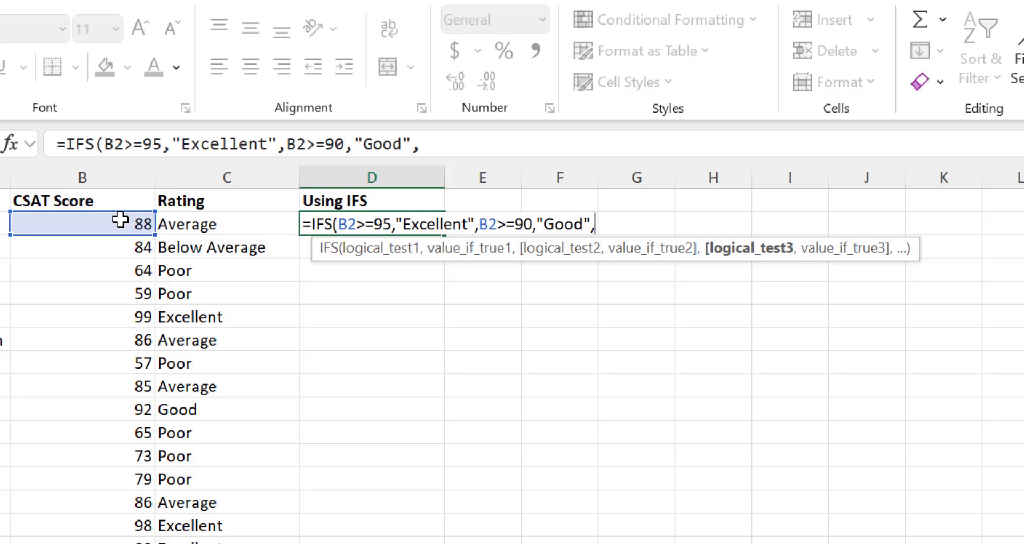
Step: Add B2>=85 "Average", B2>=80 "Below Average", B2<80 "Poor" and close the formula
{"action": "type", "text": "B2"}
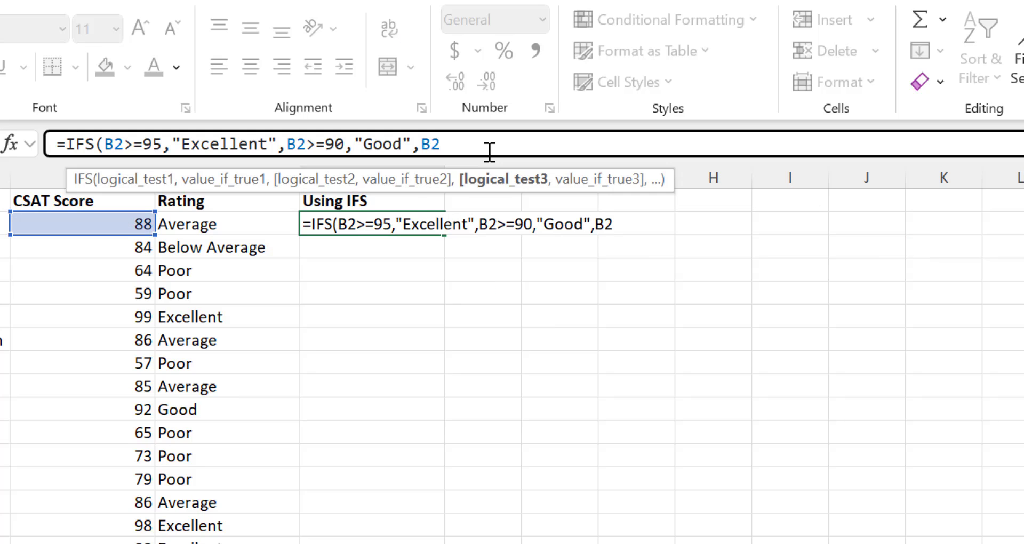
{"action": "type", "text": ">=85,\"Ave"}
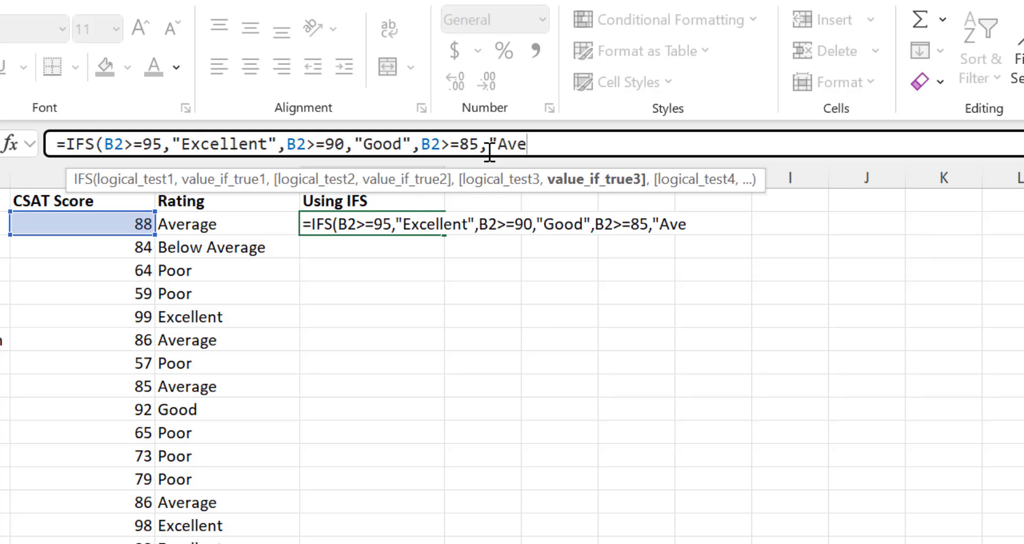
{"action": "type", "text": "rage\","}
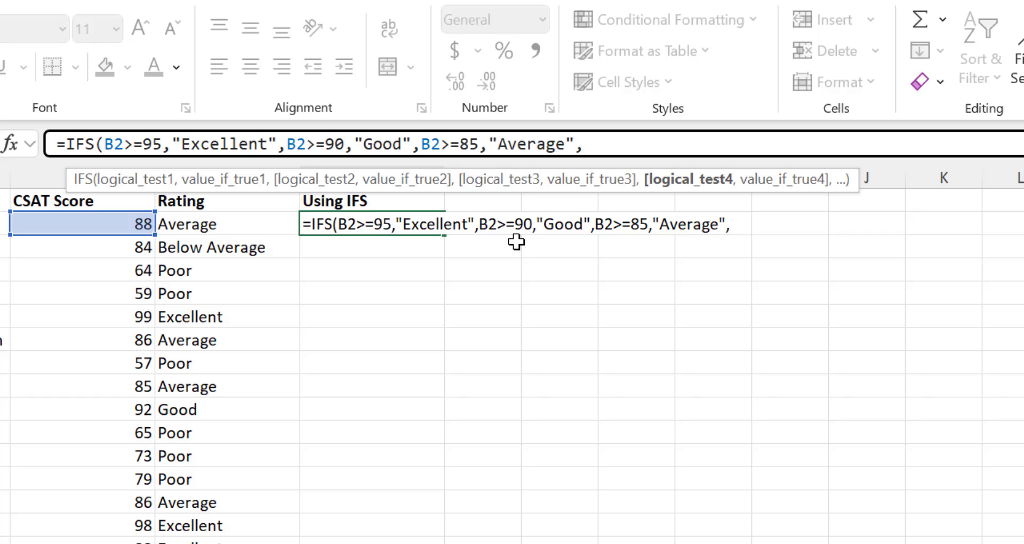
{"action": "type", "text": "B2>=80,"}
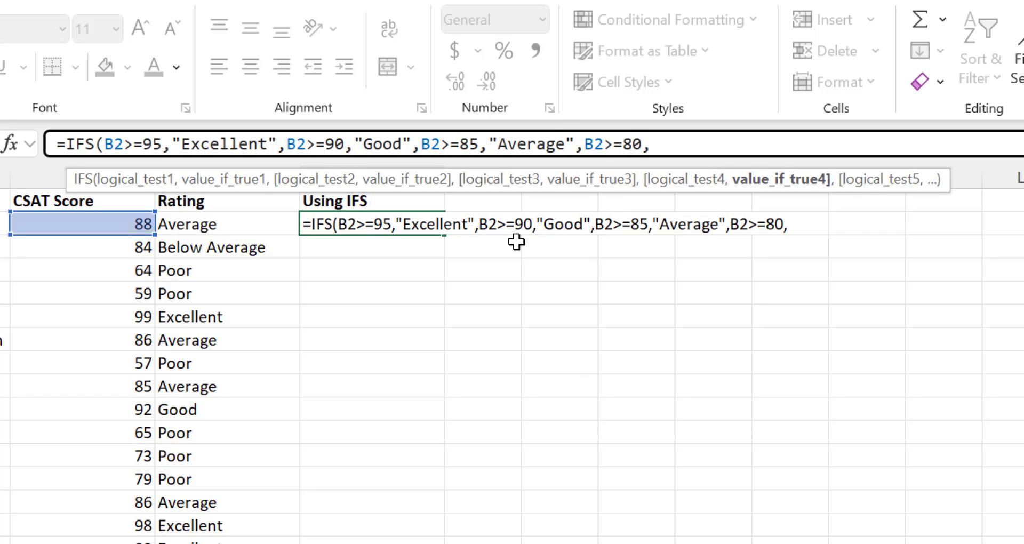
{"action": "type", "text": "\"Below Average\","}
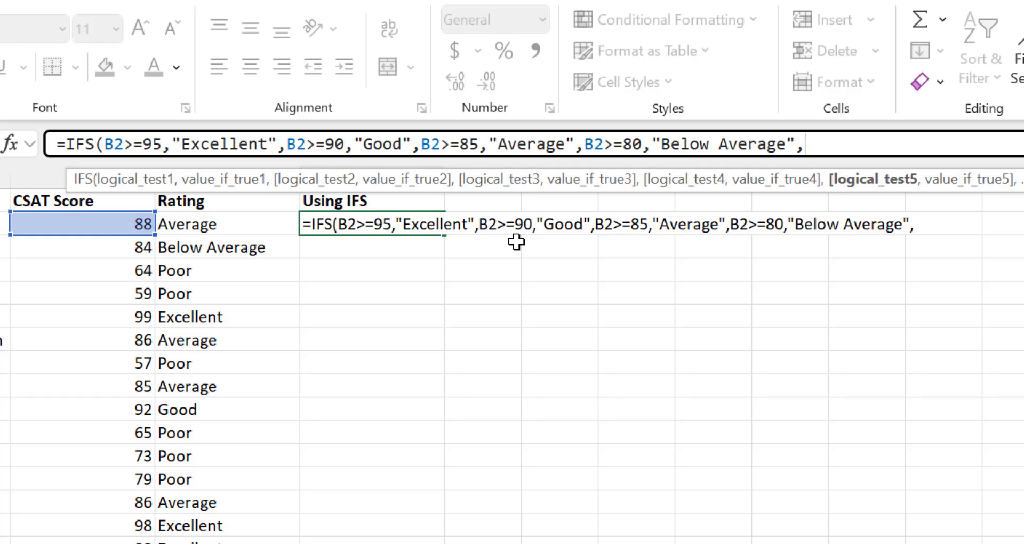
{"action": "type", "text": "B2<80,"}
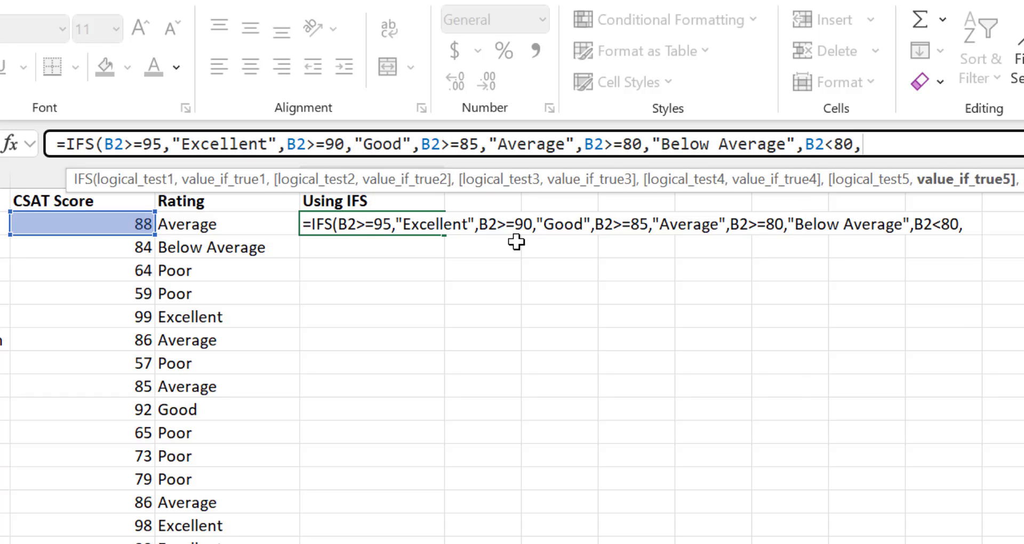
{"action": "type", "text": "\"Poor\""}
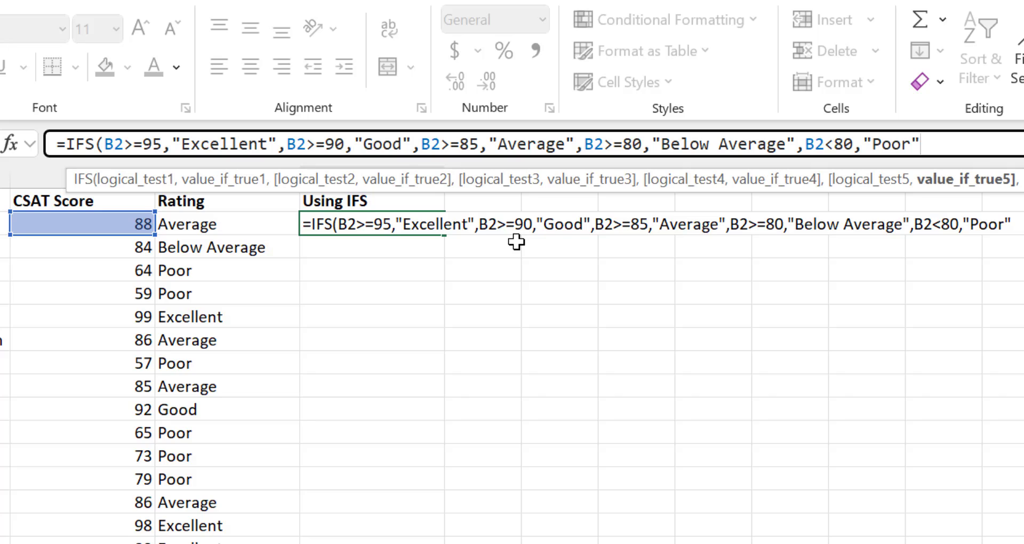
{"action": "type", "text": ")"}
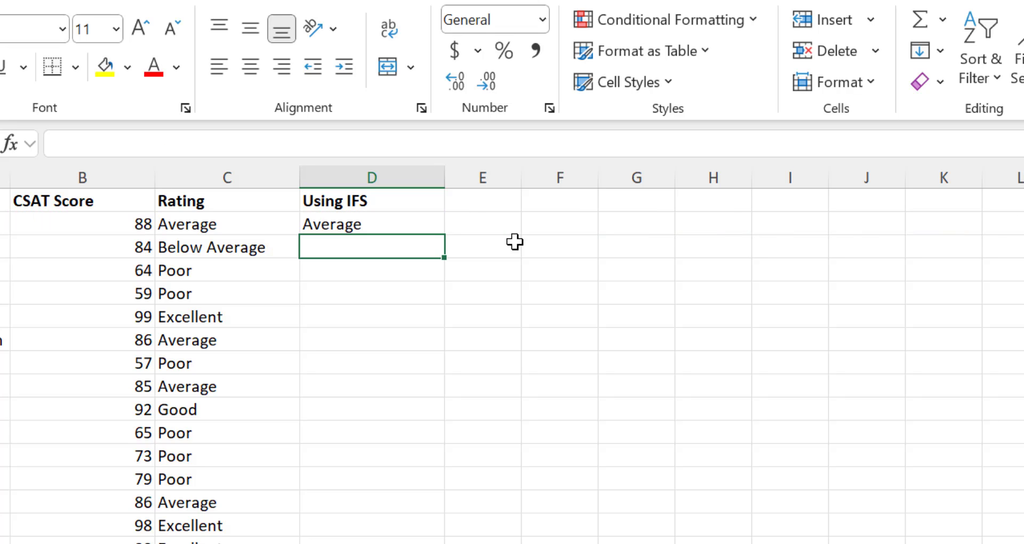
Step: Fill the D2 IFS rating formula down column D for every score
{"action": "left_click", "coordinate": [372, 223]}
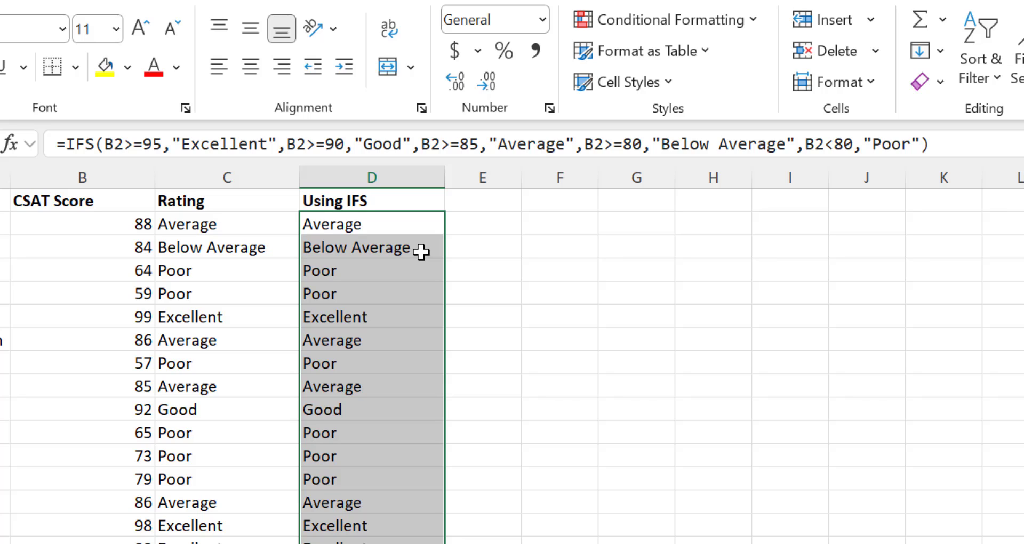
{"action": "left_click", "coordinate": [370, 224]}
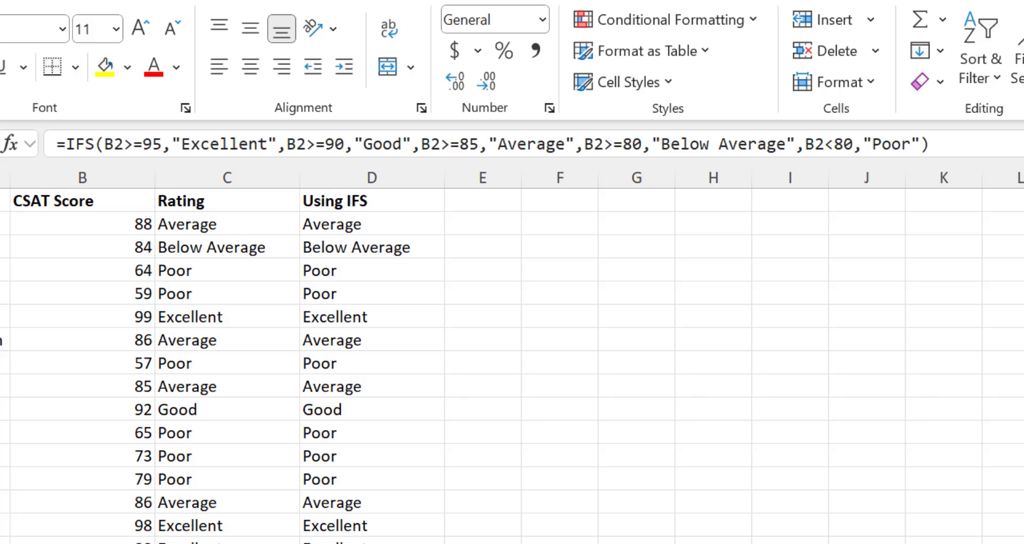
Step: Select D2 to edit its IFS formula's final B2<80 condition
{"action": "left_click", "coordinate": [371, 224]}
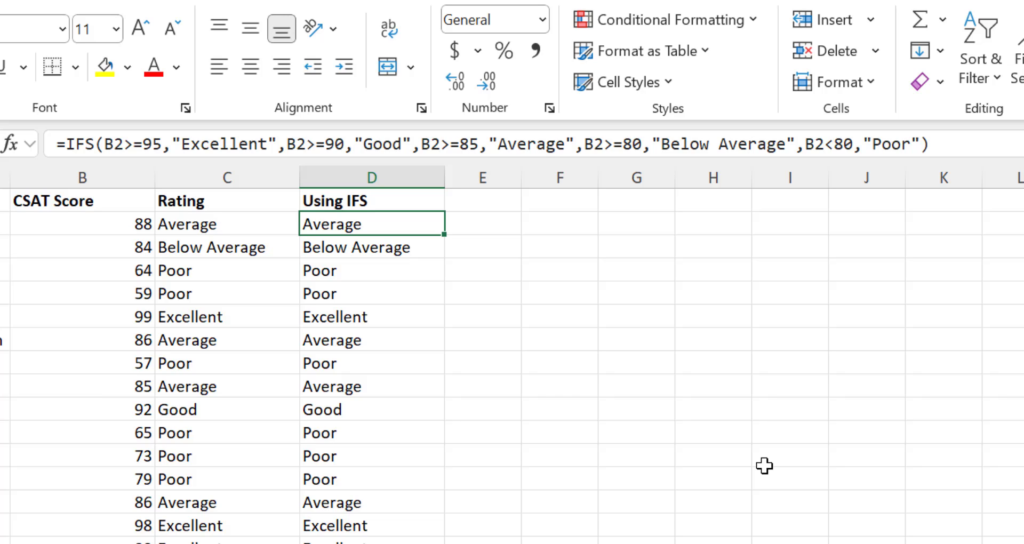
{"action": "mouse_move", "coordinate": [855, 201]}
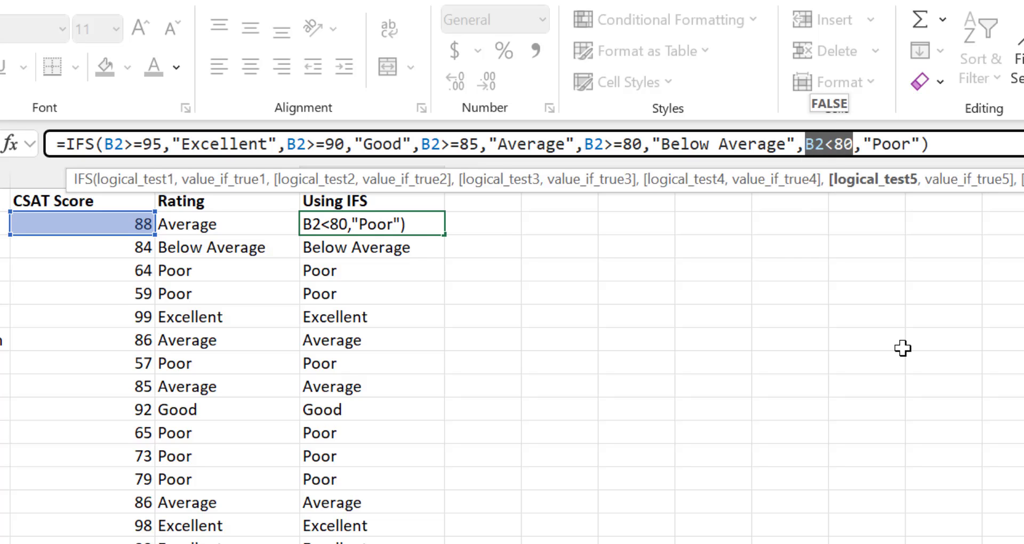
Step: Replace B2<80 with TRUE in D2's IFS formula and confirm
{"action": "type", "text": "Tr"}
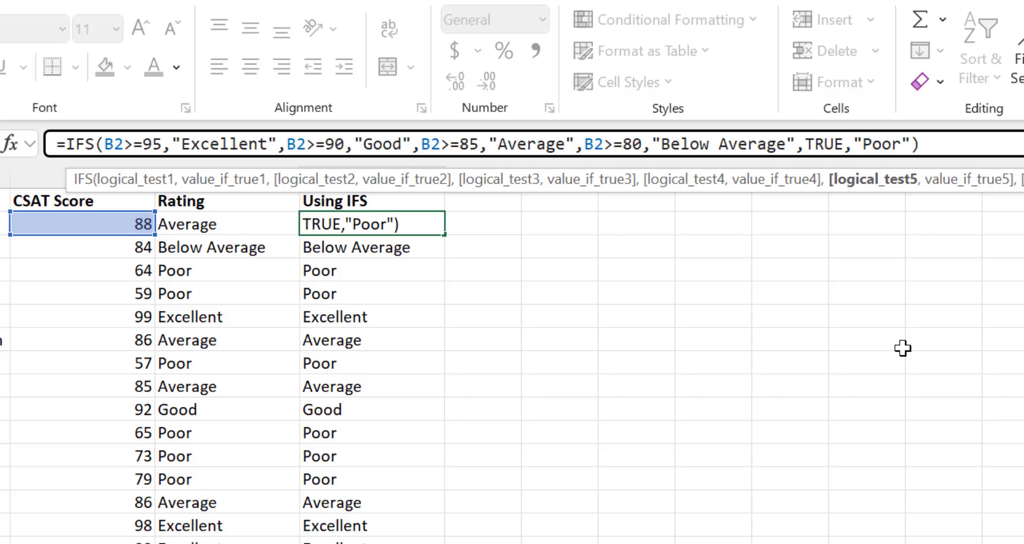
{"action": "left_click", "coordinate": [846, 145]}
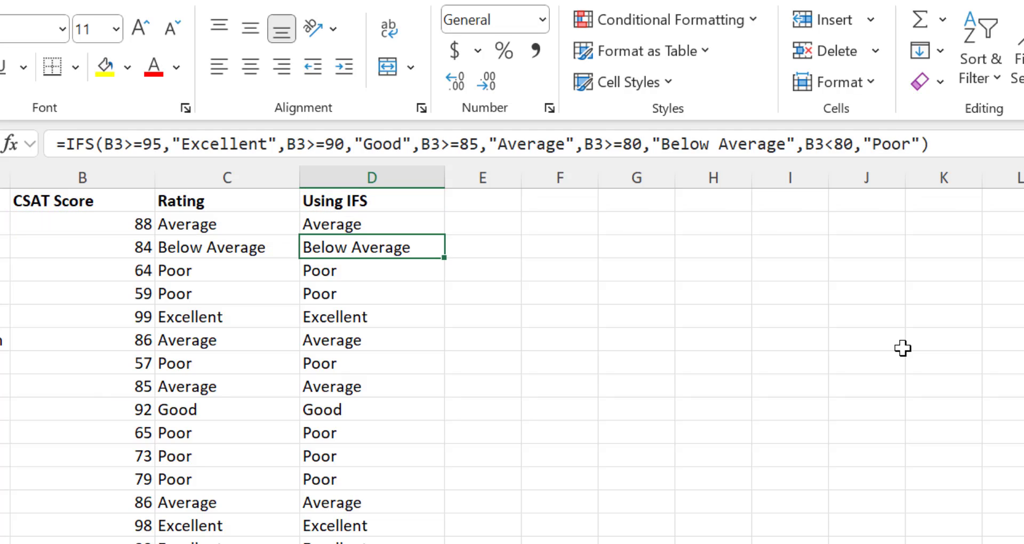
Step: Fill the TRUE-default IFS formula down column D and reselect D2
{"action": "left_click", "coordinate": [372, 223]}
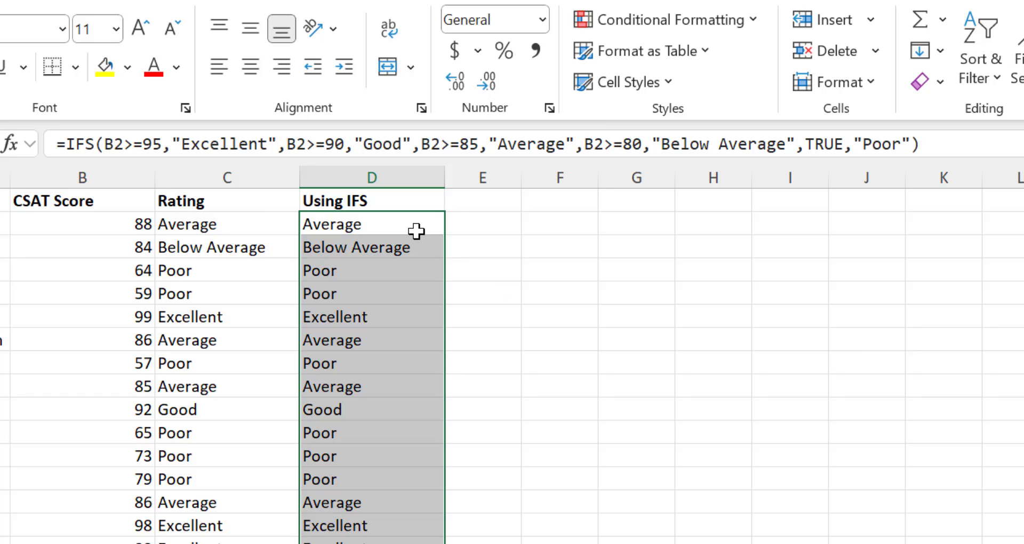
{"action": "left_click", "coordinate": [371, 224]}
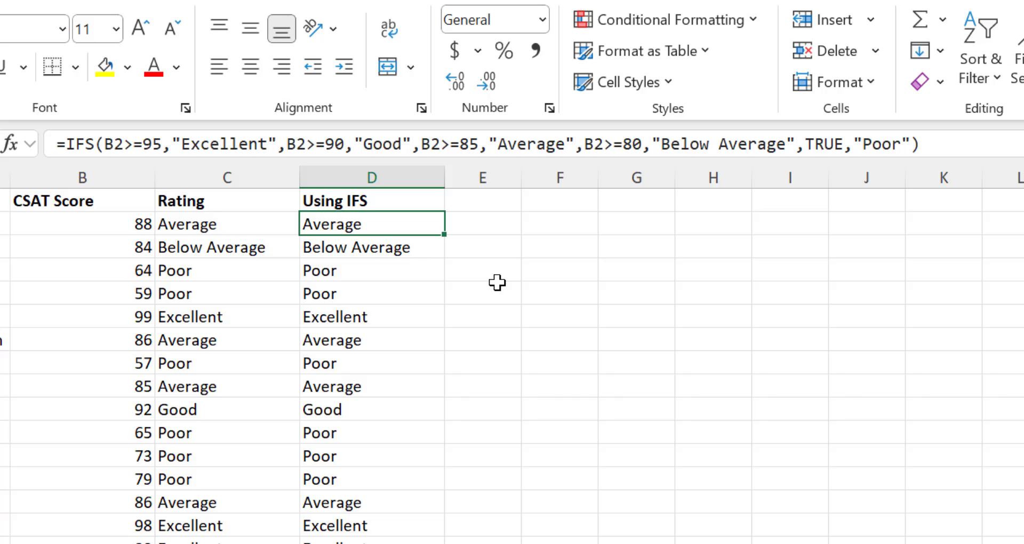
{"action": "mouse_move", "coordinate": [489, 294]}
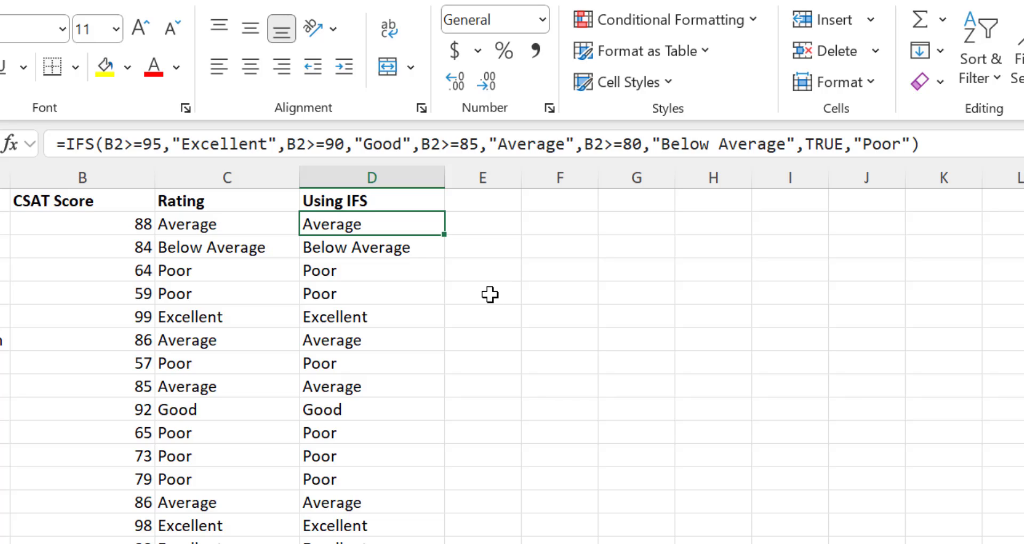